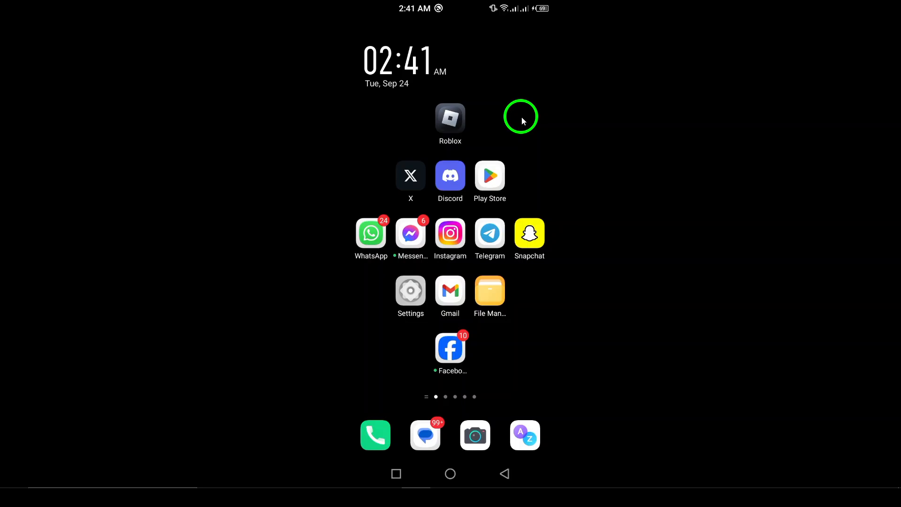
{"action": "mouse_move", "coordinate": [475, 155]}
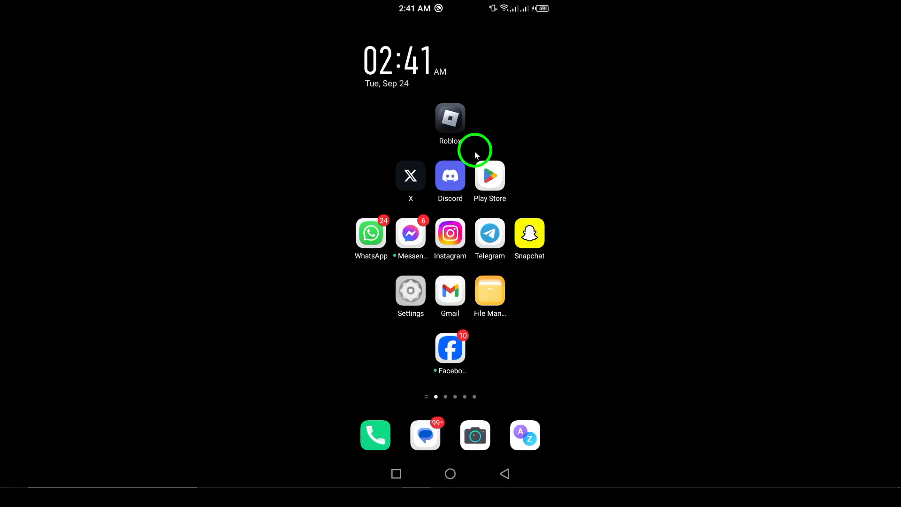
{"action": "left_click", "coordinate": [450, 175]}
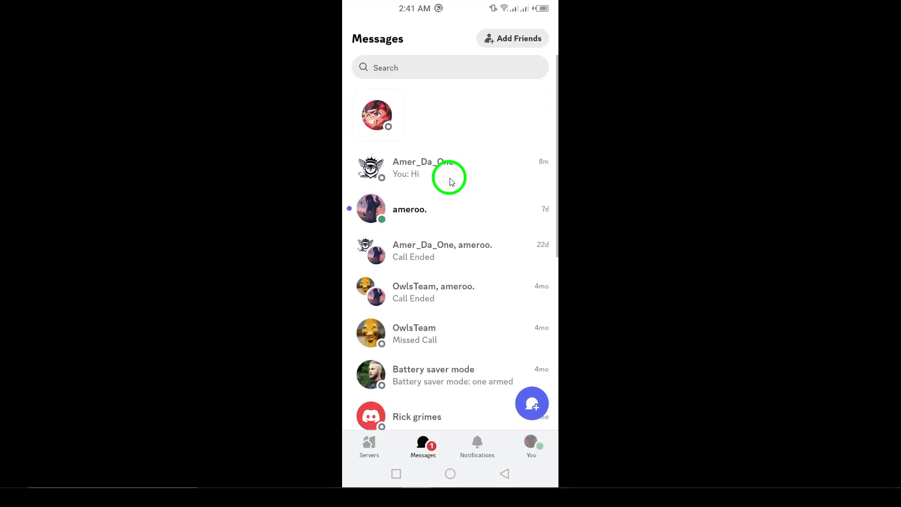
{"action": "mouse_move", "coordinate": [398, 213]}
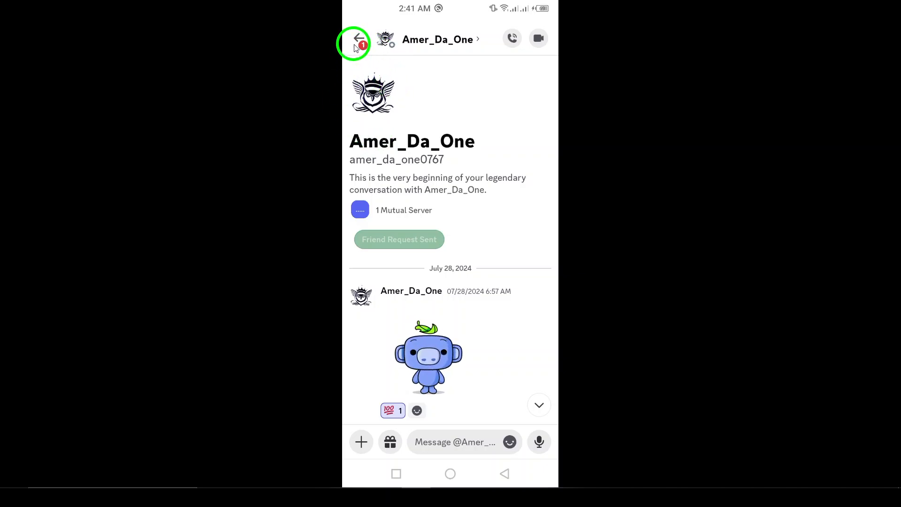
{"action": "left_click", "coordinate": [355, 39]}
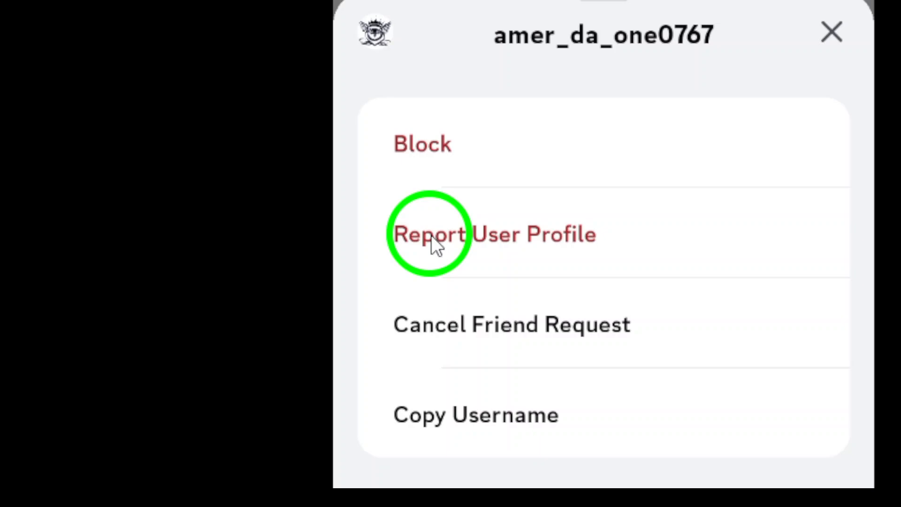
{"action": "left_click", "coordinate": [428, 233]}
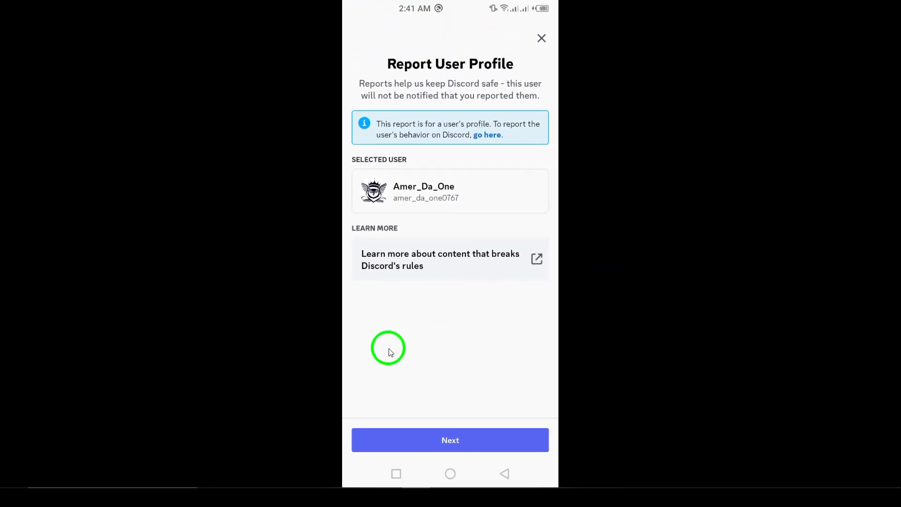
{"action": "mouse_move", "coordinate": [450, 144]}
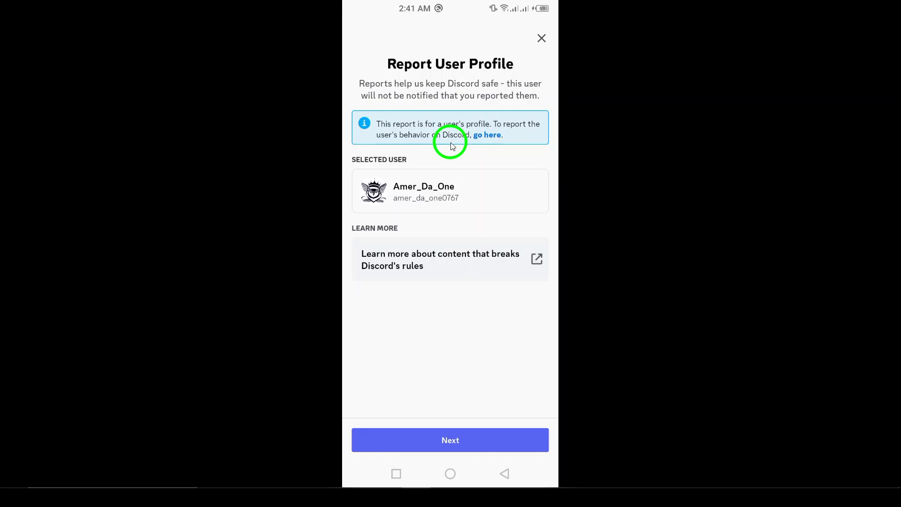